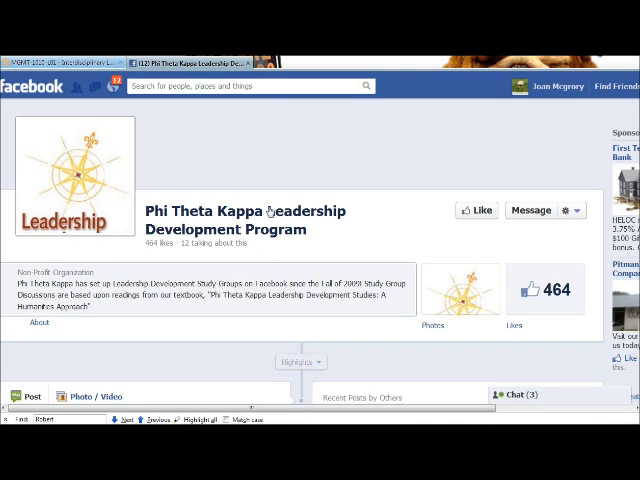
mouse_move(332, 152)
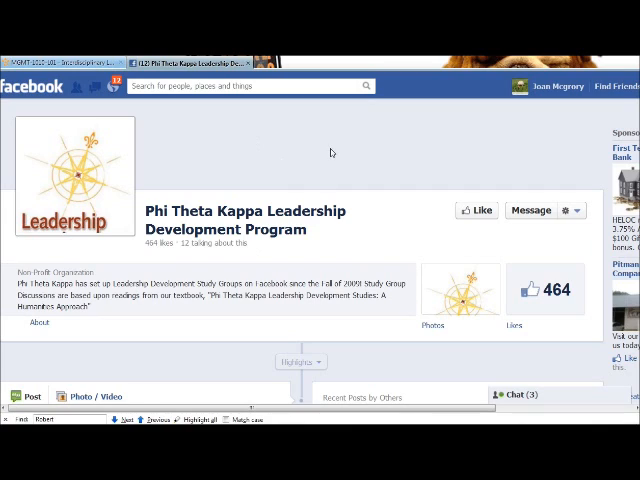
mouse_move(332, 152)
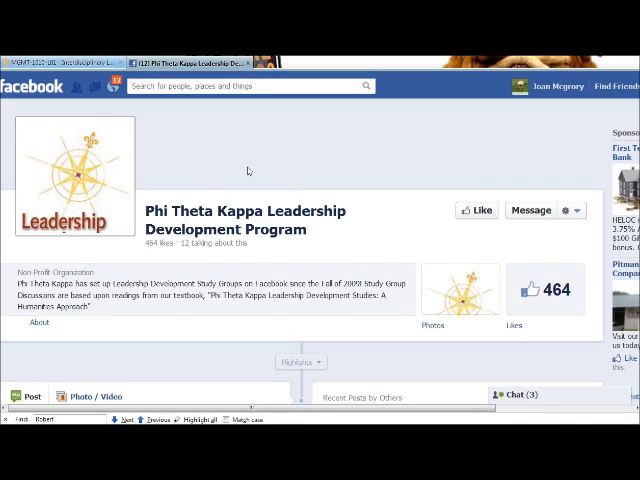
Step: Look through the Phi Theta Kappa Leadership Development Program's recent posts and like the page
scroll("down", 3)
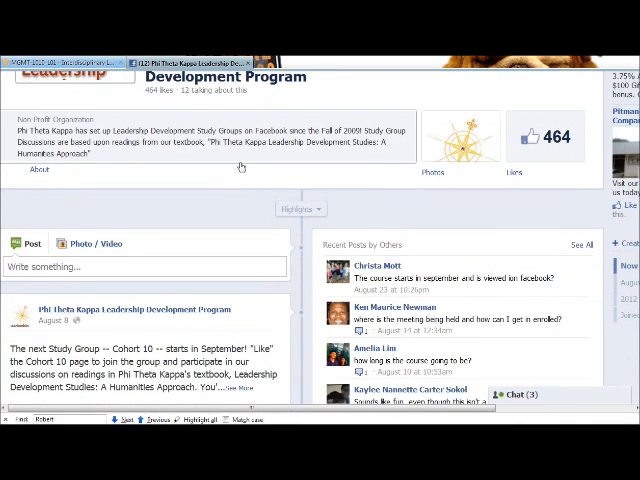
scroll("down", 3)
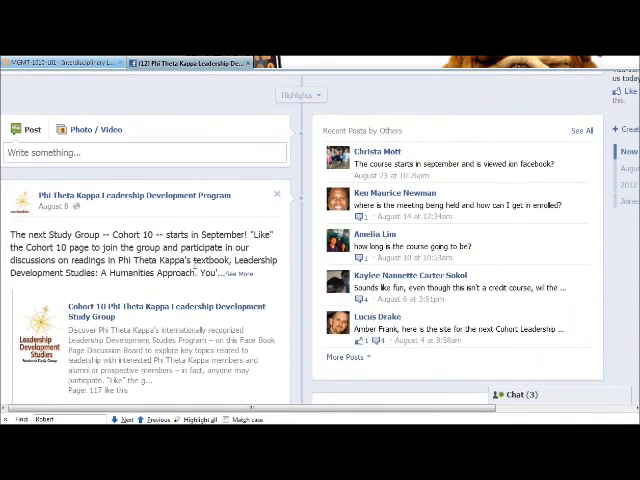
scroll("down", 3)
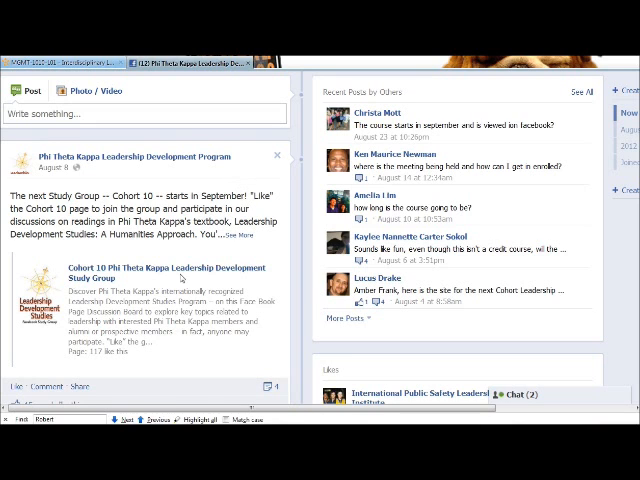
scroll("down", 3)
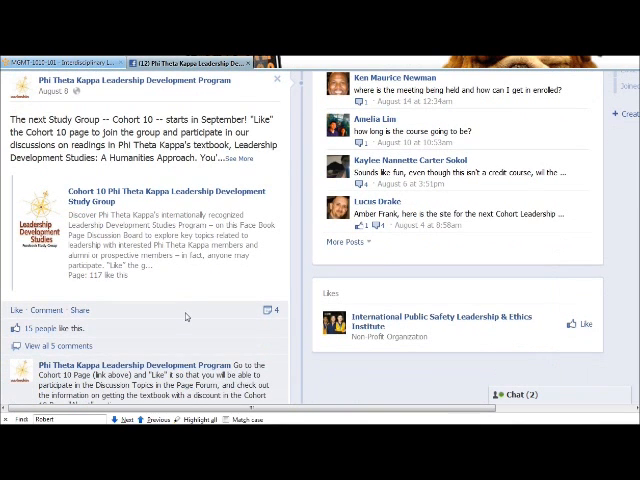
scroll("down", 3)
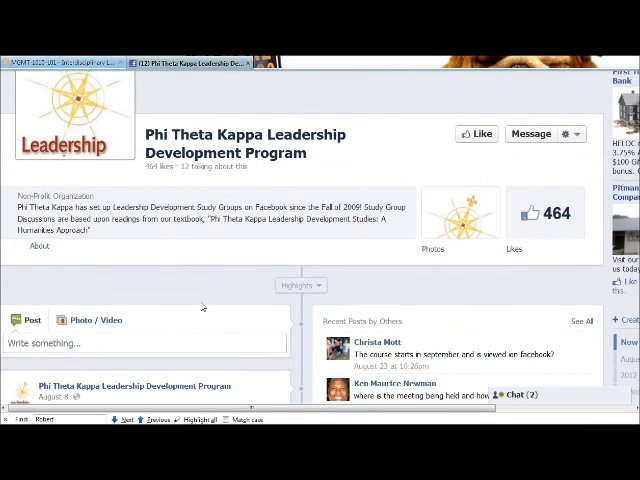
left_click(476, 134)
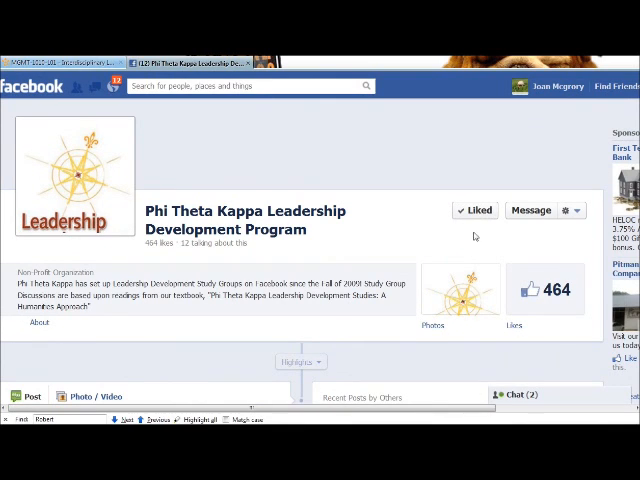
left_click(478, 210)
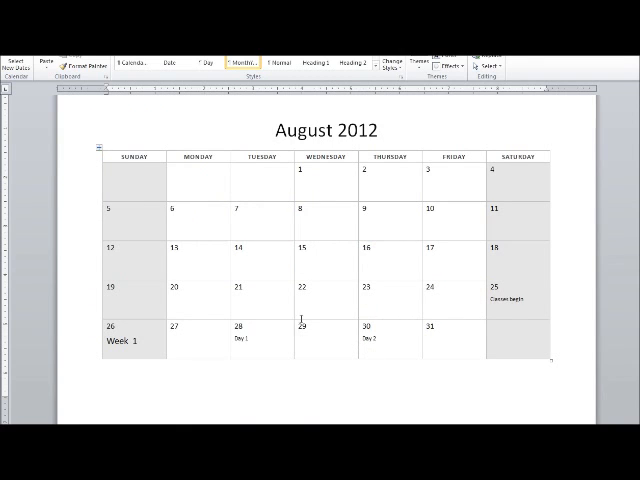
Step: Scroll the August 2012 course calendar to show the Week 1 dates and notes
scroll("down", 3)
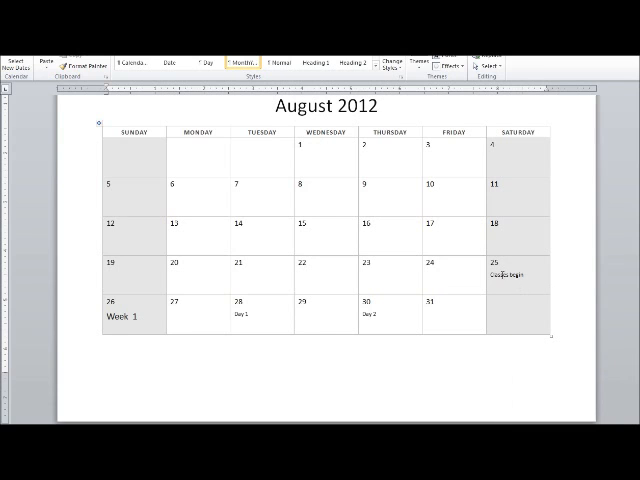
scroll("down", 3)
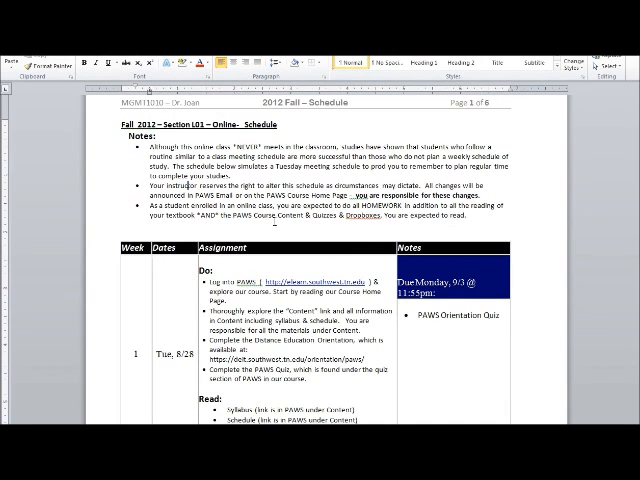
Step: Scroll the Fall 2012 Section 101 schedule down to the Week 2 Tue 9/4 row
scroll("down", 3)
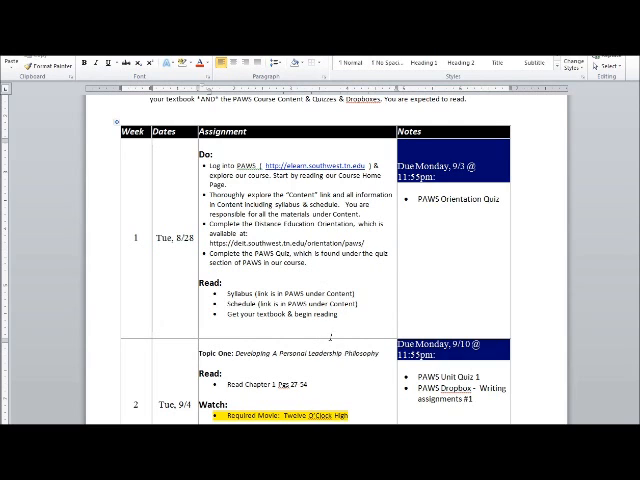
scroll("down", 3)
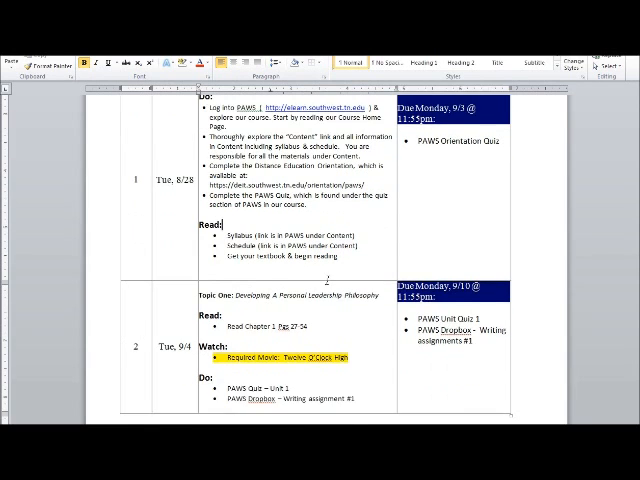
scroll("down", 3)
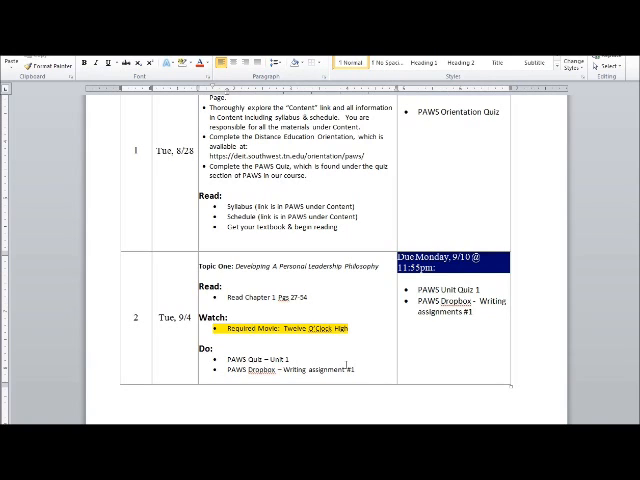
Step: Review the Tue 9/4 row's readings, video and PAWS assignments, then continue to Methods of Evaluation
left_click(256, 328)
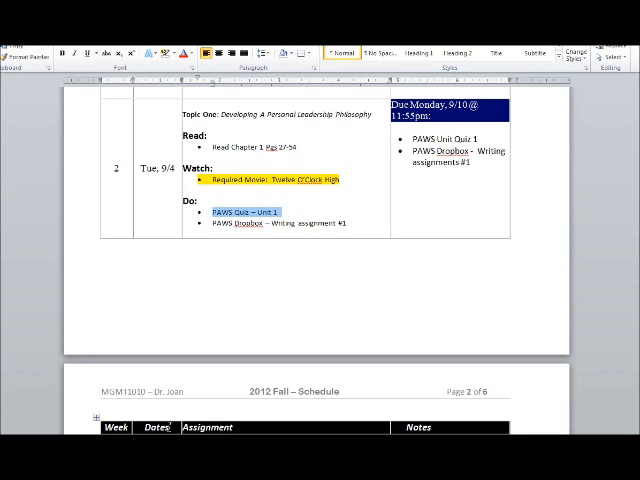
scroll("down", 3)
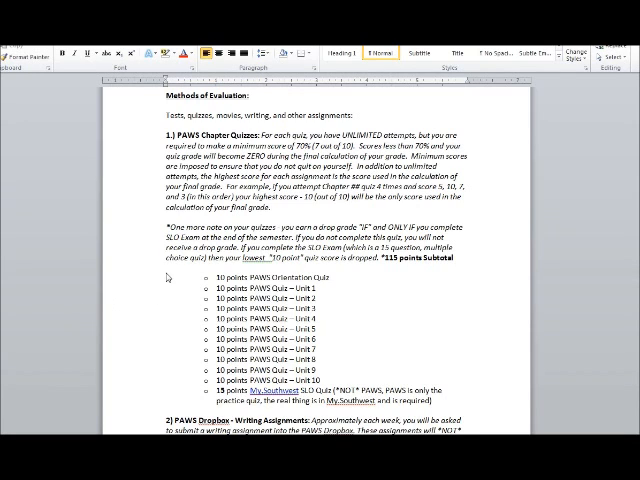
mouse_move(288, 270)
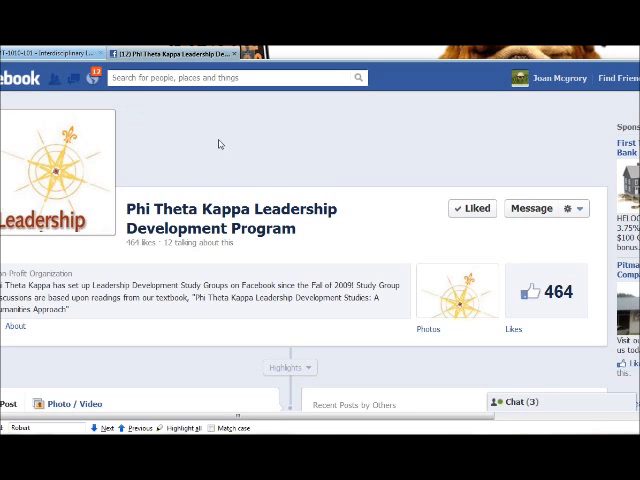
mouse_move(216, 168)
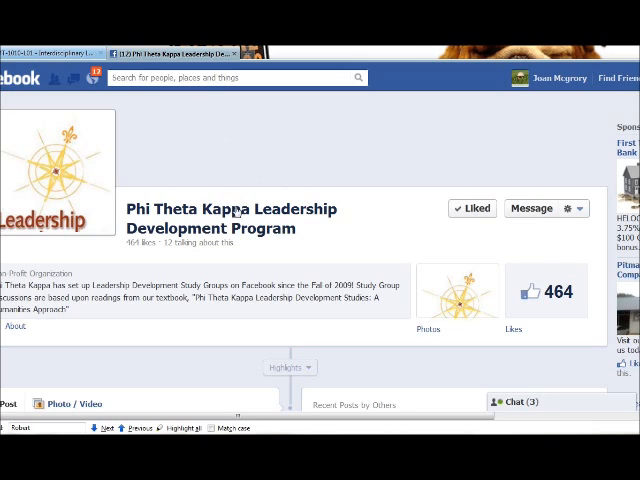
mouse_move(308, 180)
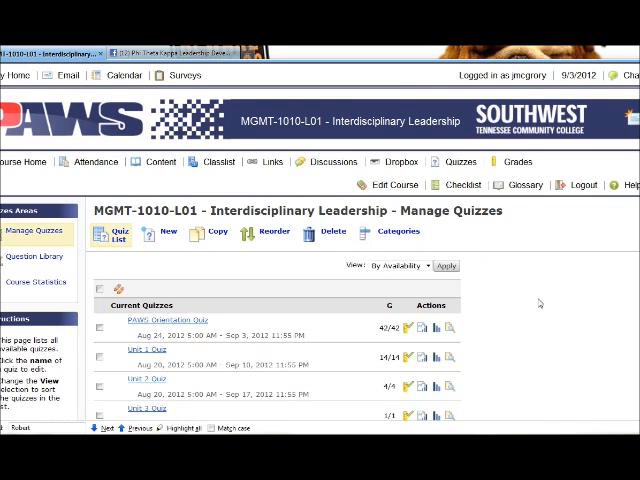
Step: Scroll the Manage Quizzes list to see the unit quizzes' availability dates and Future Quizzes group
scroll("down", 3)
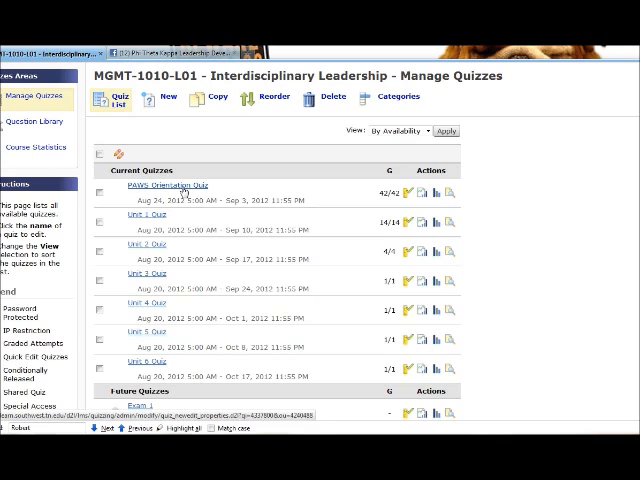
mouse_move(250, 194)
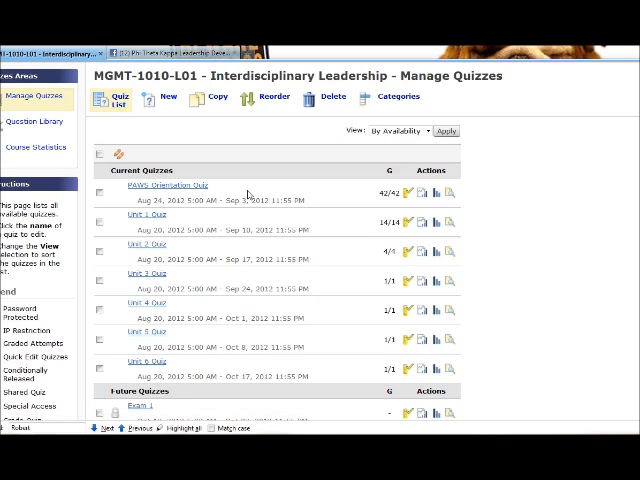
mouse_move(252, 198)
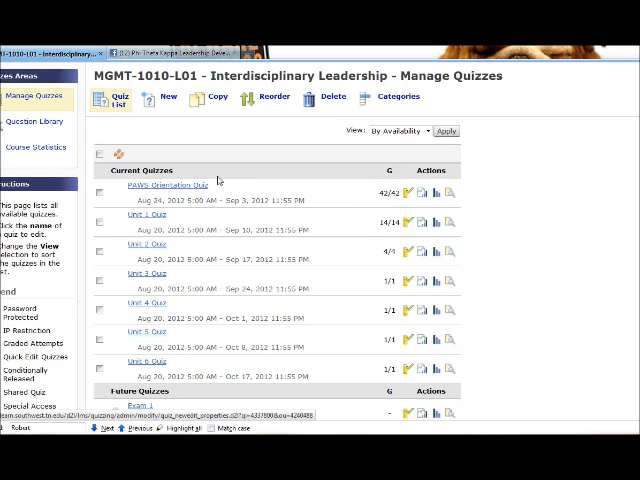
mouse_move(184, 188)
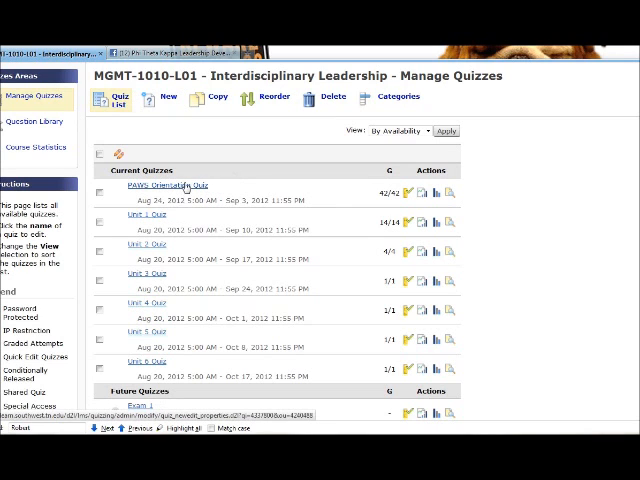
mouse_move(136, 228)
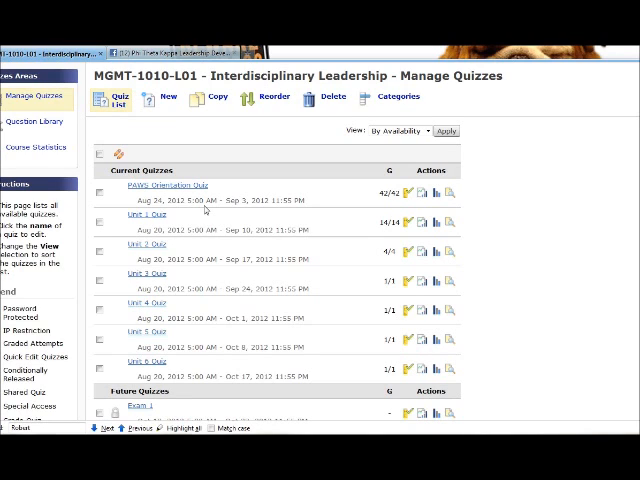
mouse_move(384, 238)
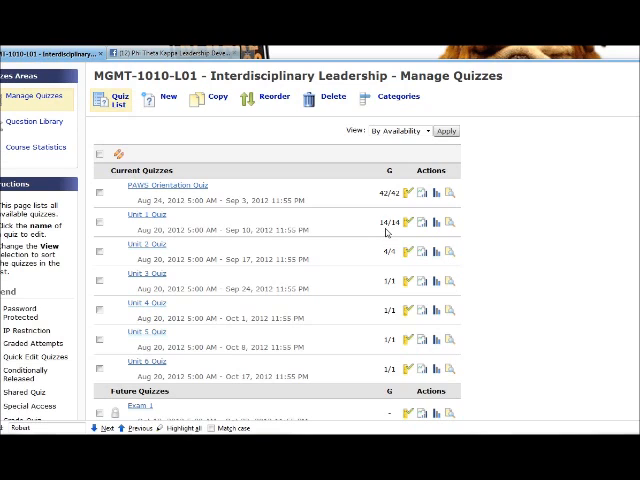
mouse_move(196, 246)
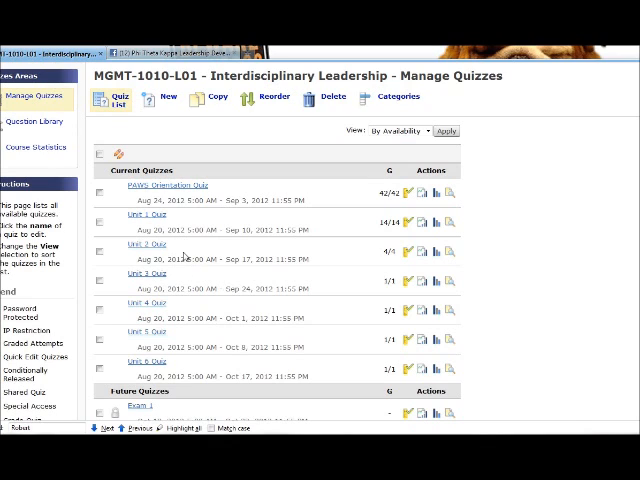
mouse_move(256, 250)
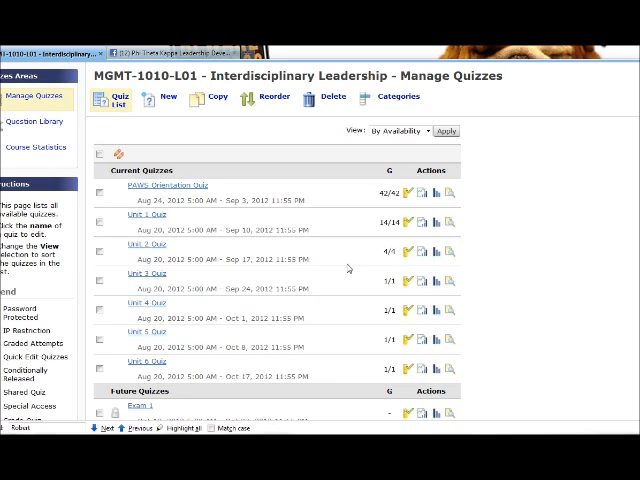
mouse_move(176, 280)
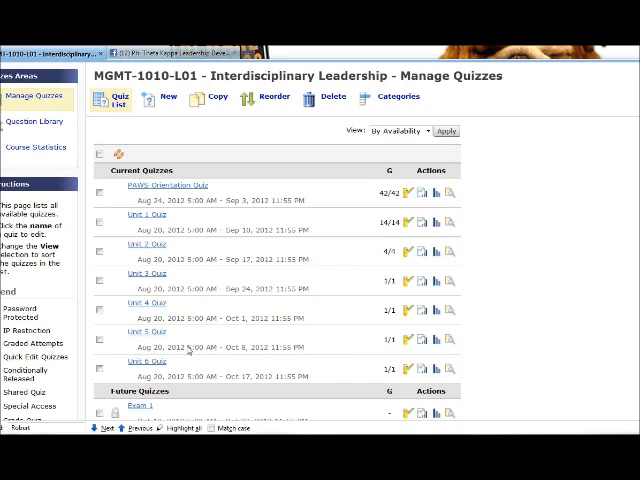
mouse_move(290, 320)
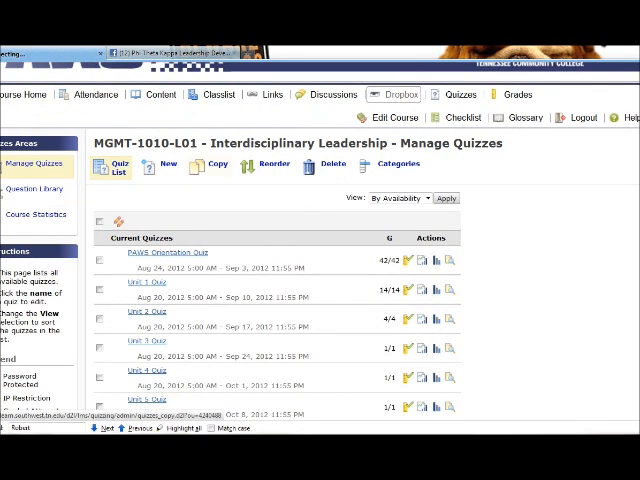
Step: Go to the course Dropbox and scroll the folders list down to the Writing Assignments section
left_click(392, 92)
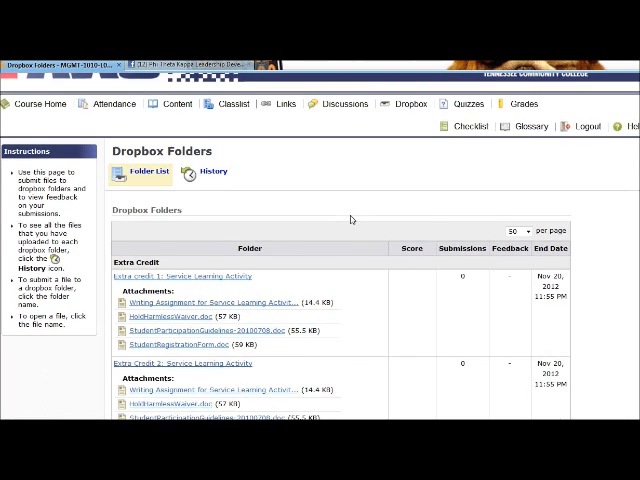
scroll("down", 3)
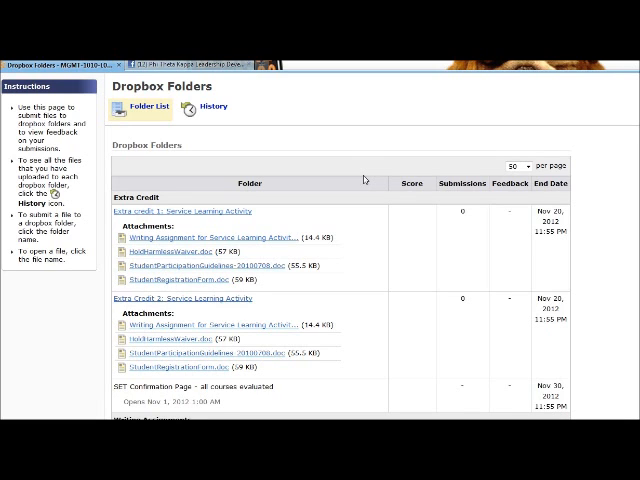
mouse_move(400, 168)
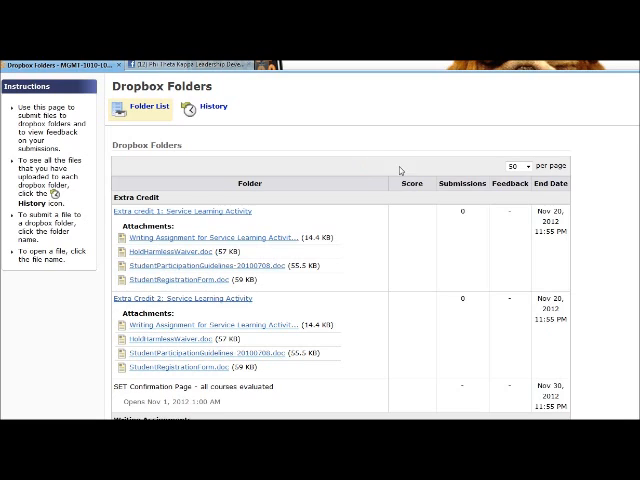
mouse_move(392, 184)
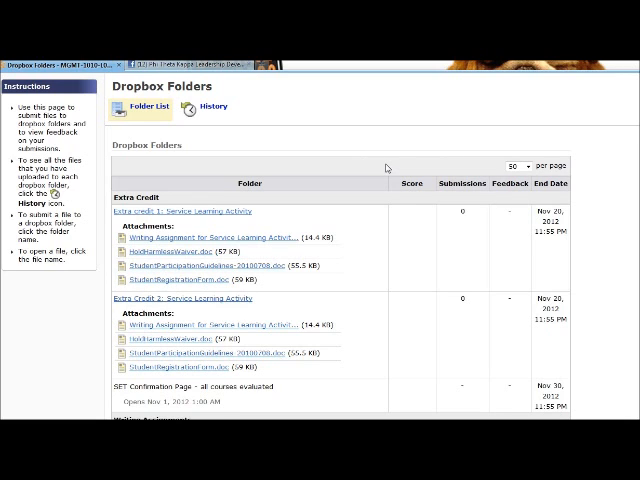
scroll("down", 3)
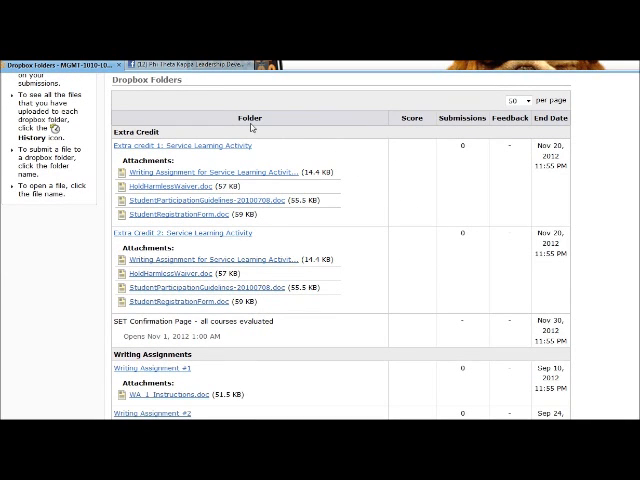
scroll("down", 3)
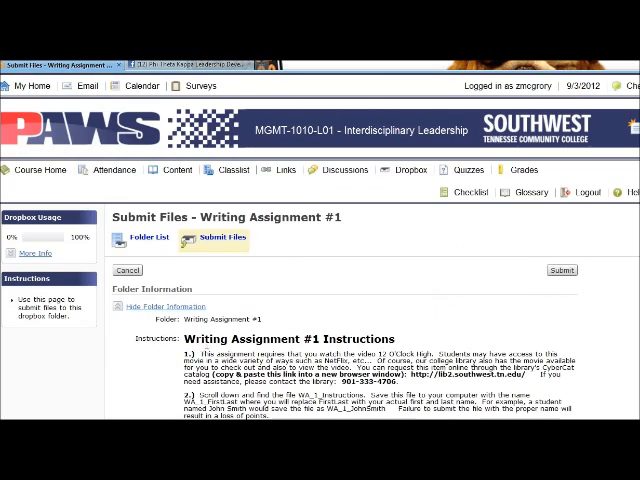
Step: Scroll to Attachments and open the WA_1 Instructions .docx link from the Submit Files page
scroll("down", 3)
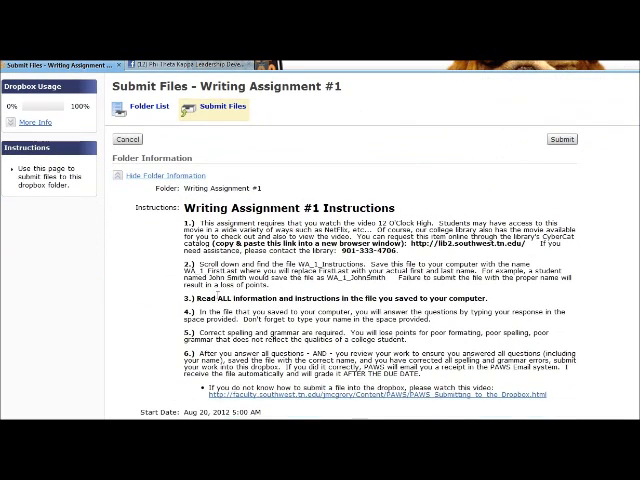
scroll("down", 3)
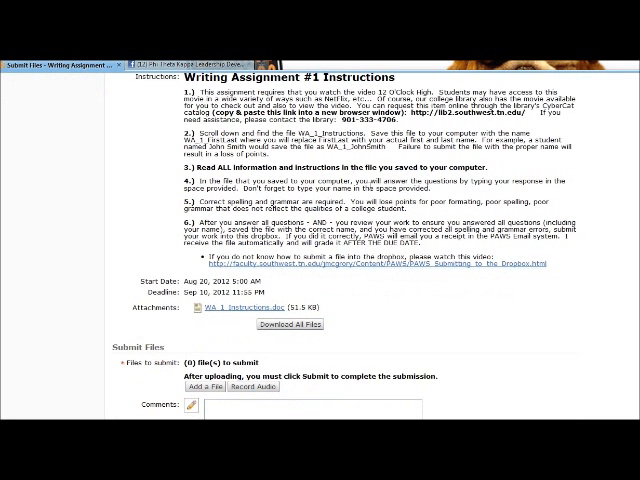
scroll("down", 3)
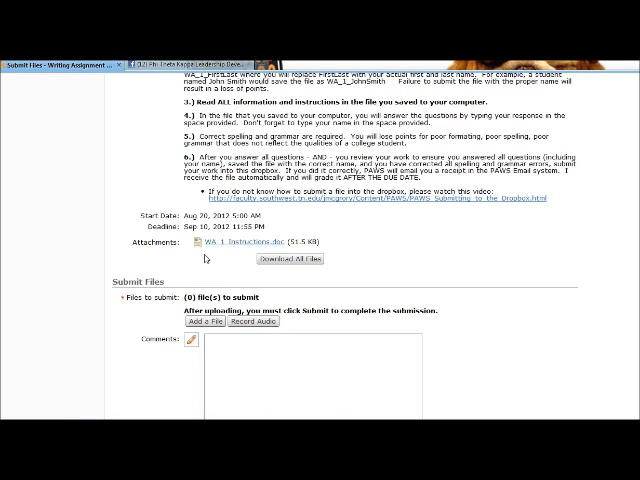
scroll("down", 3)
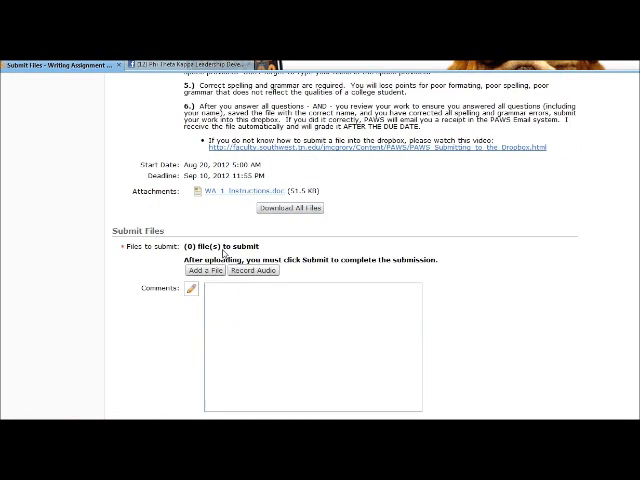
left_click(244, 178)
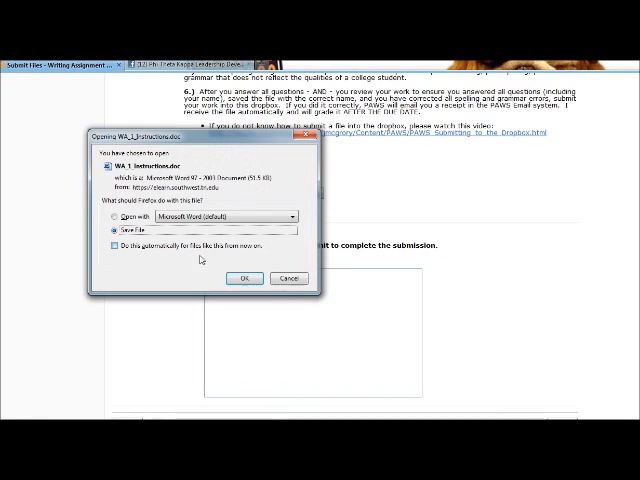
Step: Open the Writing Assignment #1 (12 O'Clock High) instructions in Word and scroll to the submission instructions
left_click(240, 278)
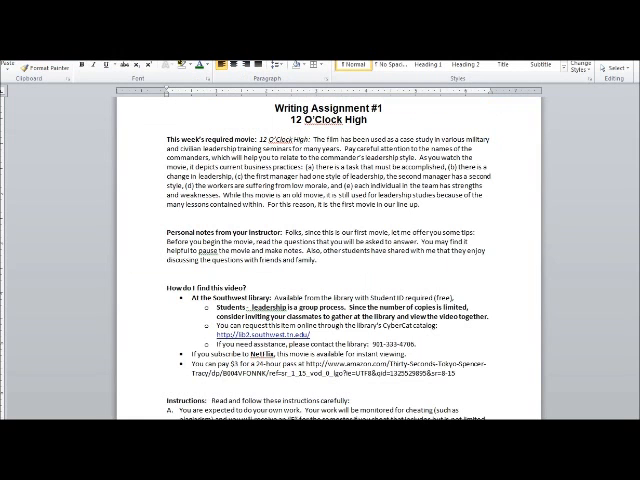
mouse_move(214, 232)
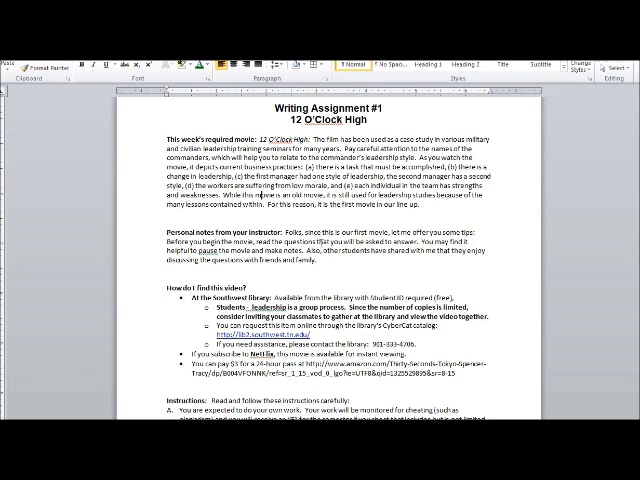
scroll("down", 3)
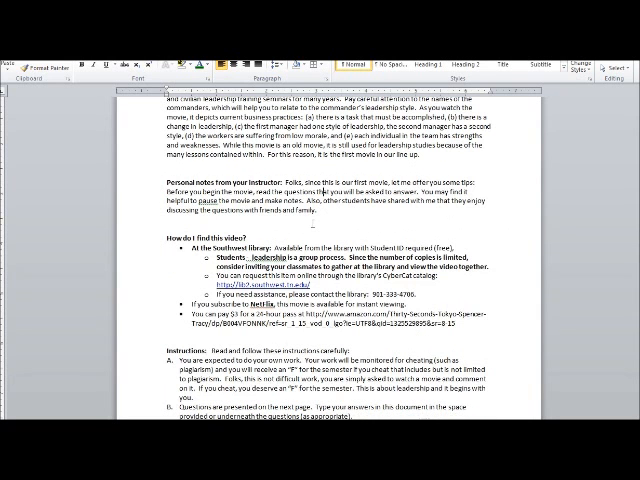
scroll("down", 3)
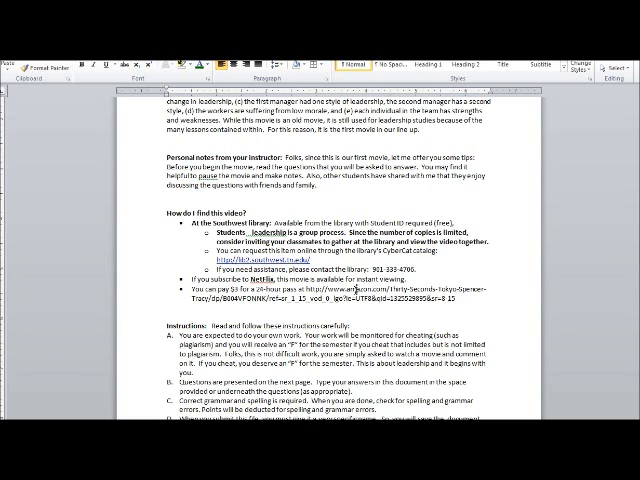
scroll("down", 3)
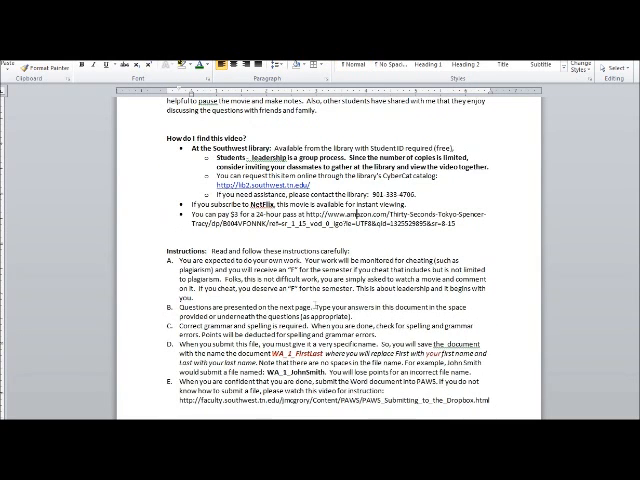
scroll("down", 3)
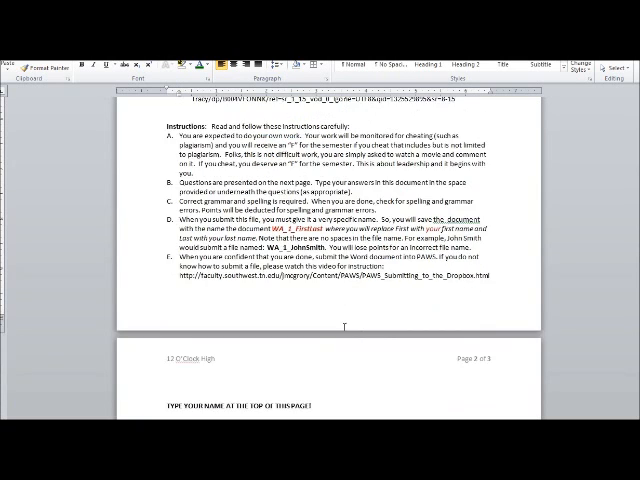
scroll("down", 3)
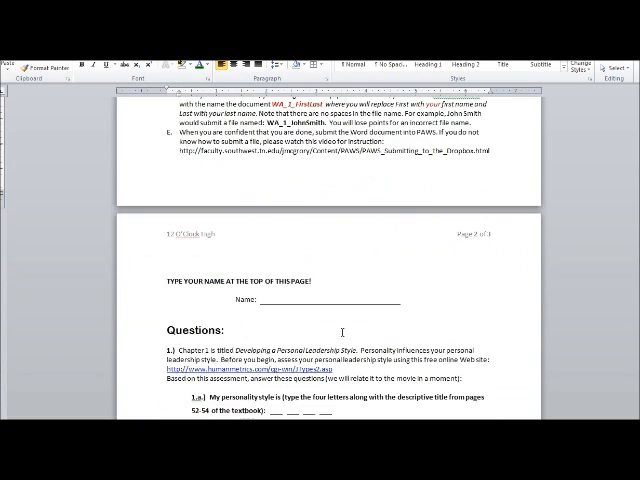
scroll("down", 3)
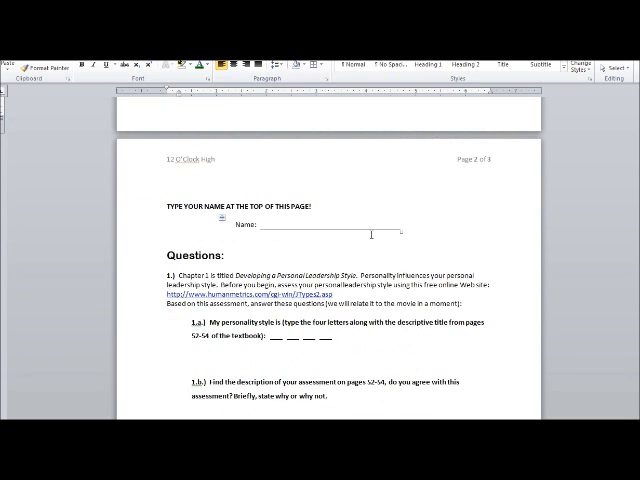
scroll("down", 3)
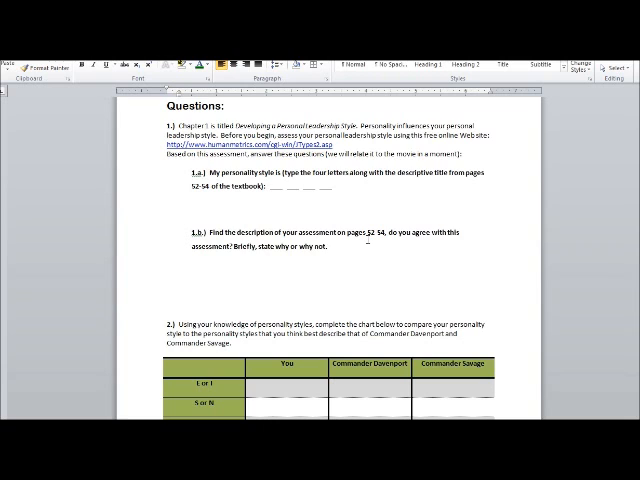
scroll("down", 3)
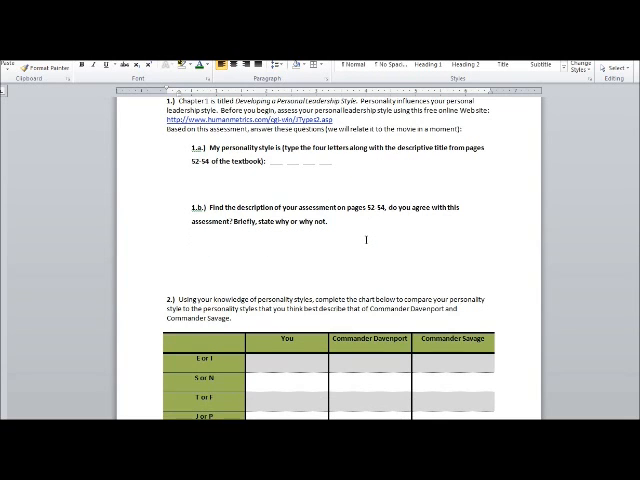
scroll("down", 3)
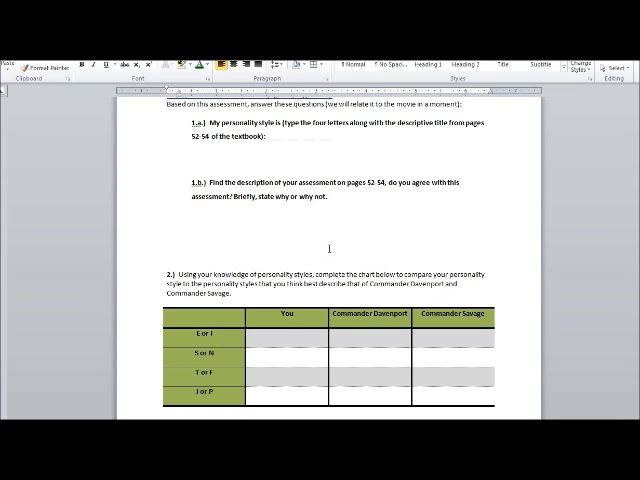
mouse_move(332, 242)
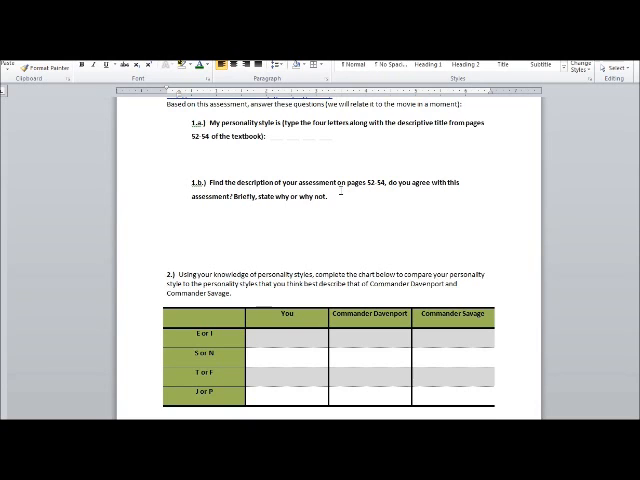
scroll("down", 3)
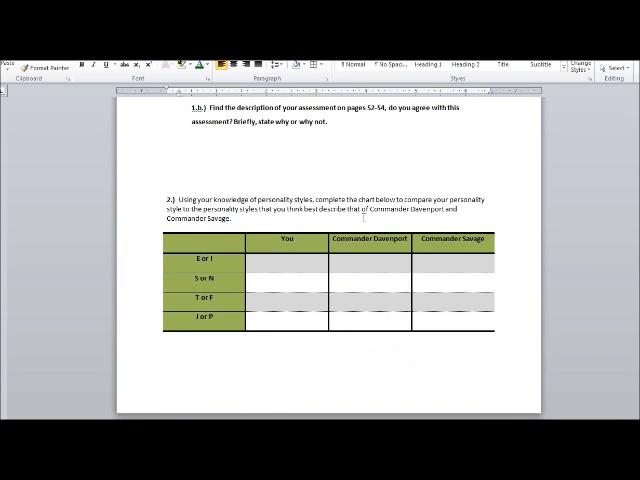
scroll("down", 3)
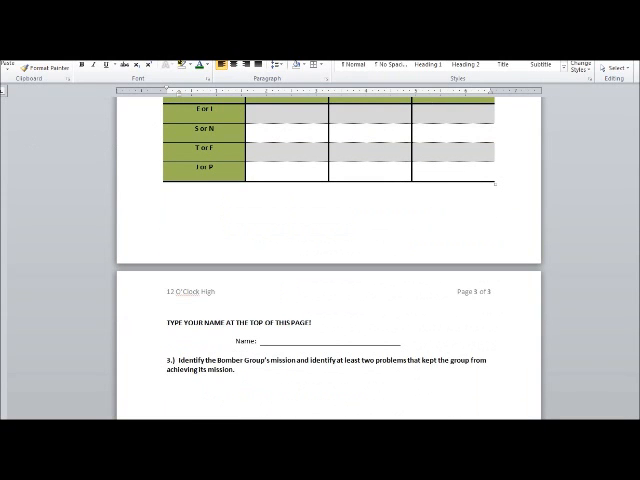